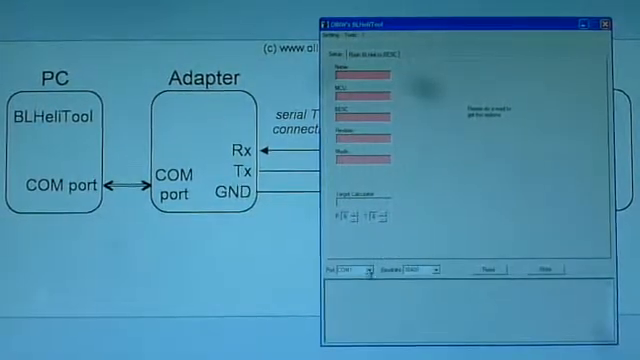
Select the adapter's COM port from the port dropdown.
{"action": "left_click", "coordinate": [366, 268]}
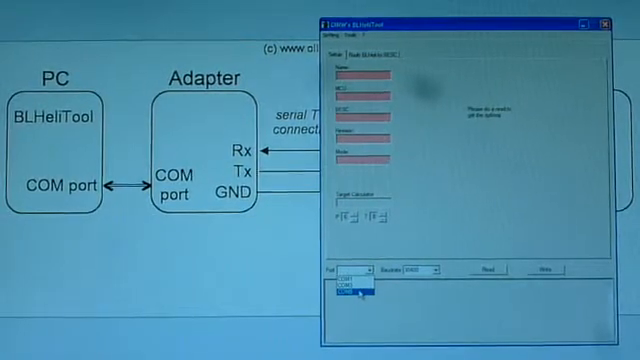
{"action": "left_click", "coordinate": [352, 296]}
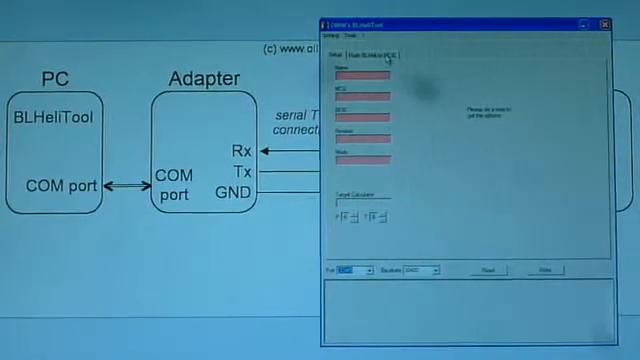
On the Flash page, choose the BLHeli tail hex file as the firmware to write.
{"action": "left_click", "coordinate": [384, 52]}
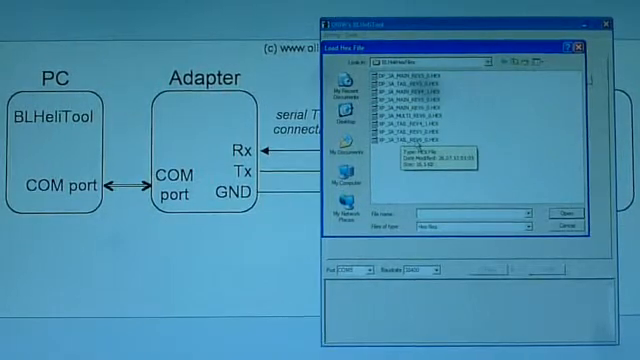
{"action": "left_click", "coordinate": [568, 214]}
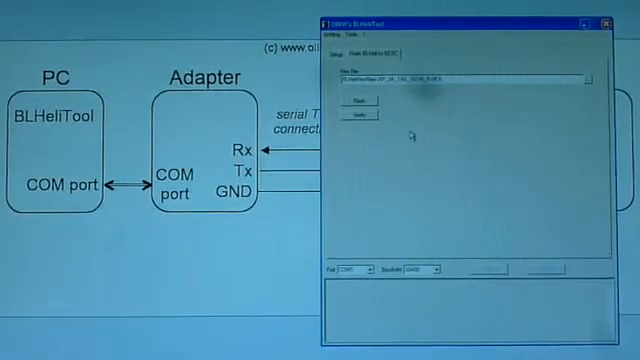